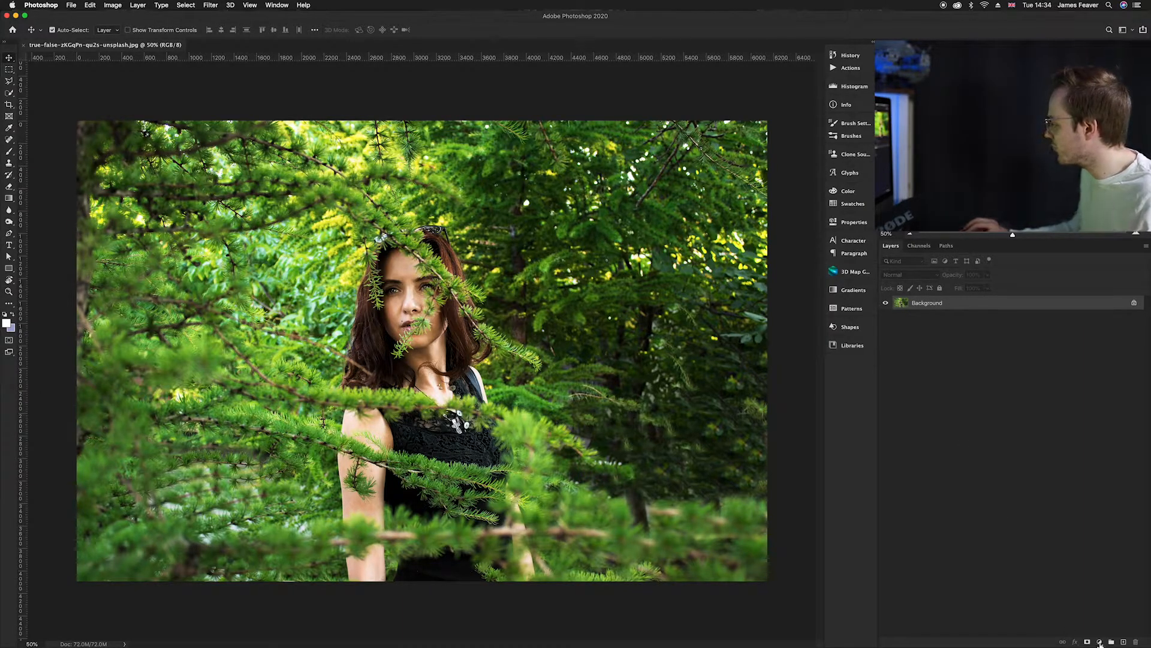
Step: Add a Hue/Saturation adjustment layer above the Background layer
click(1100, 641)
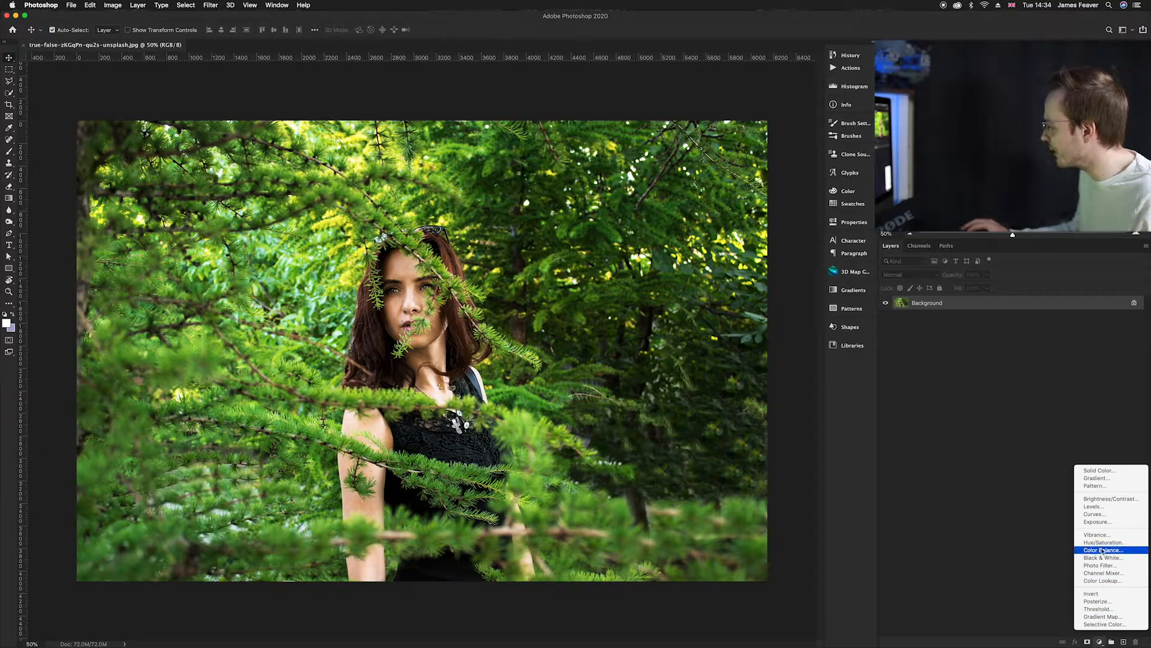
mouse_move(1105, 542)
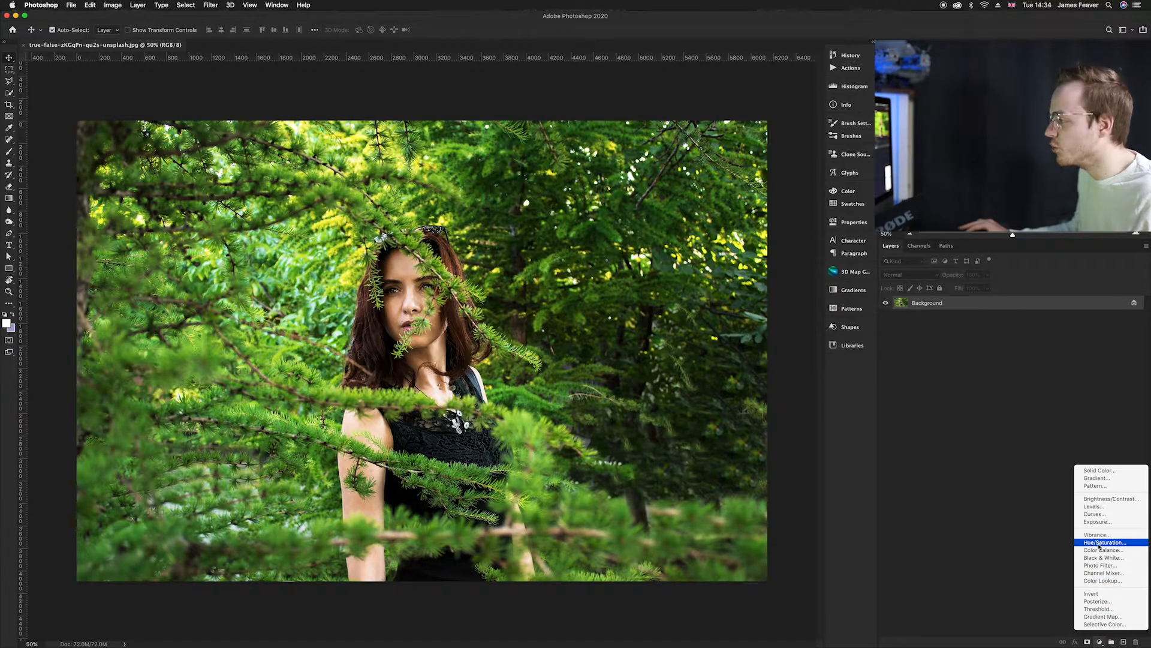
click(1103, 542)
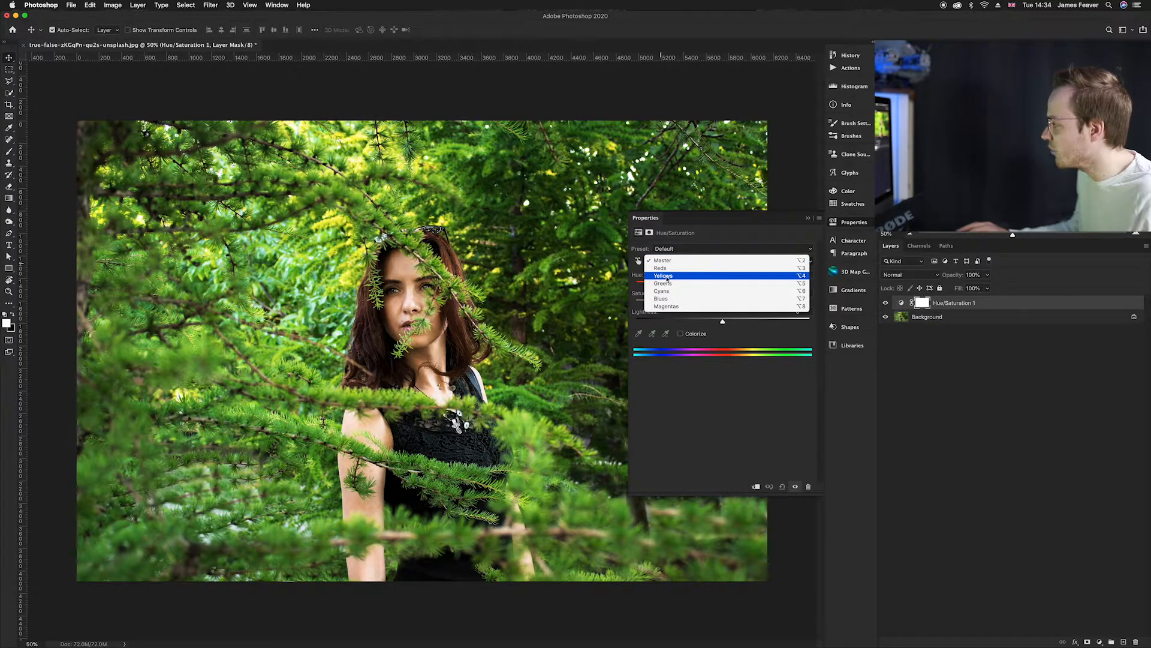
Step: Shift the Yellows and Greens hue ranges toward orange for an autumnal look
click(663, 276)
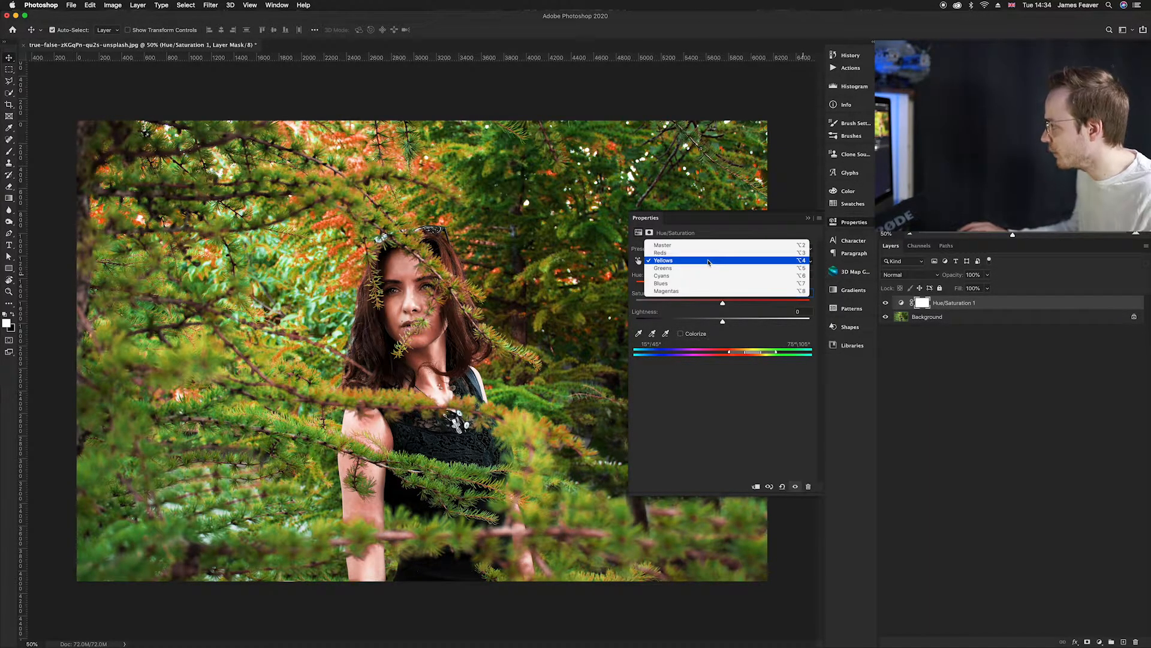
click(663, 268)
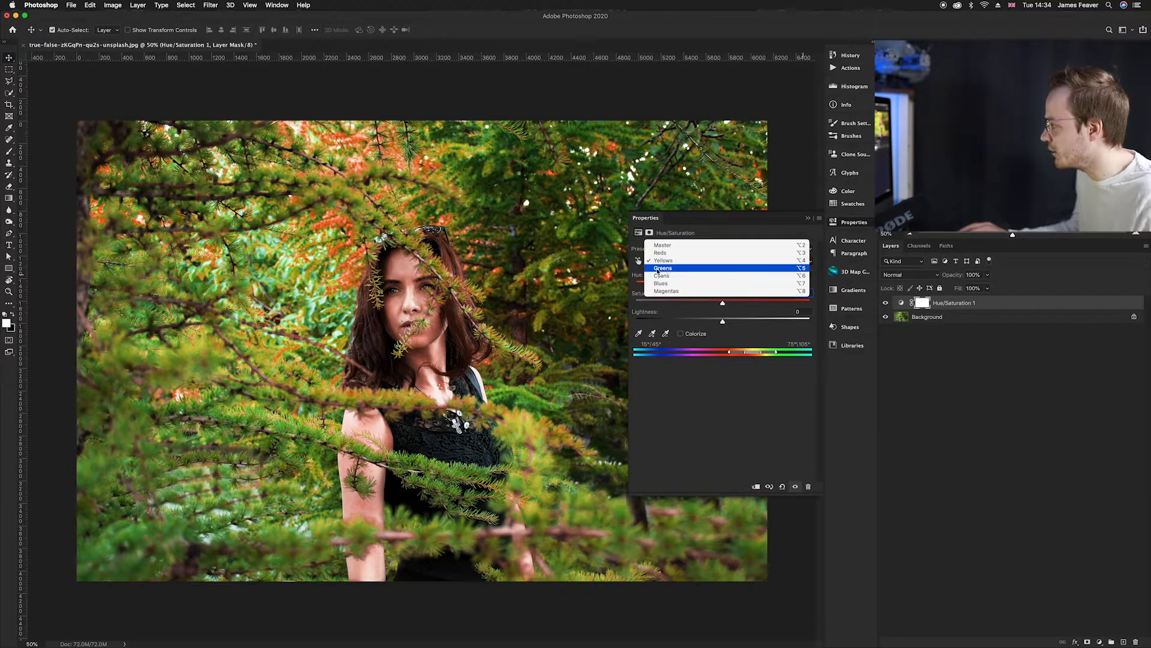
click(662, 267)
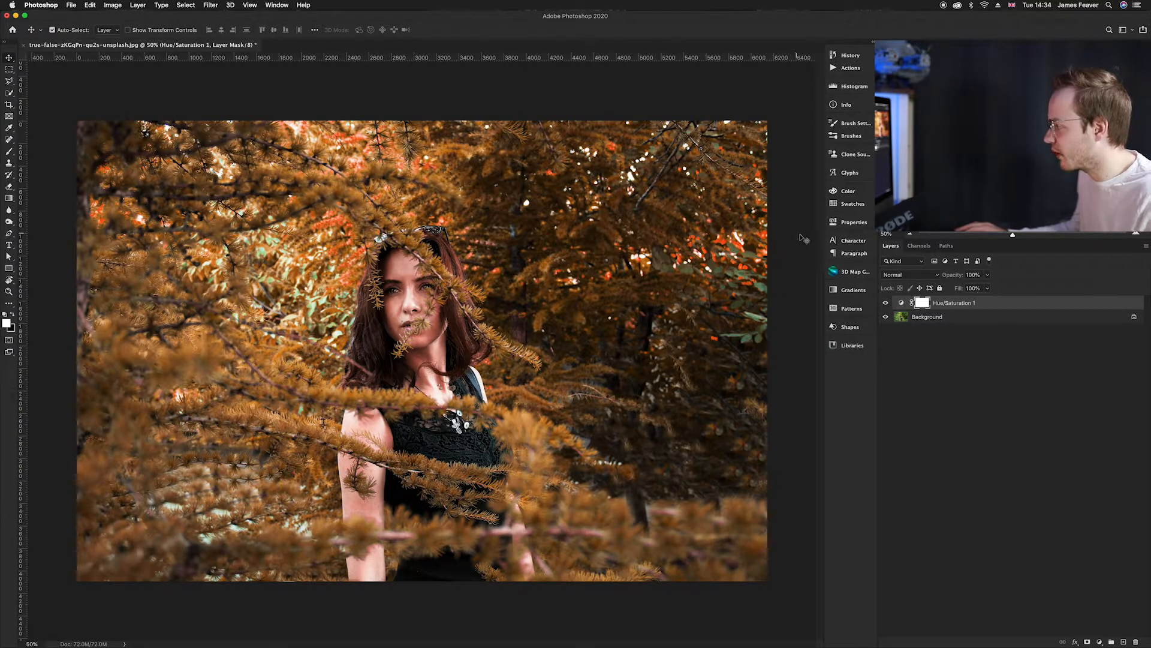
mouse_move(1037, 504)
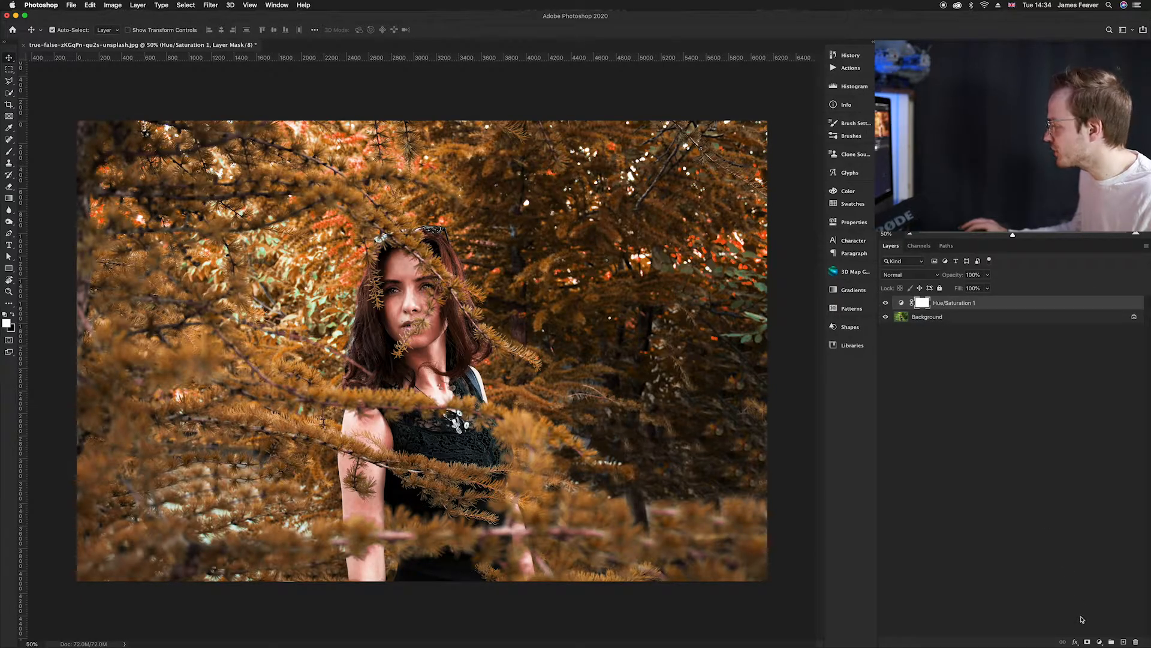
Step: Add a Photo Filter adjustment layer set to the Warming Filter (LBA) preset
click(1101, 642)
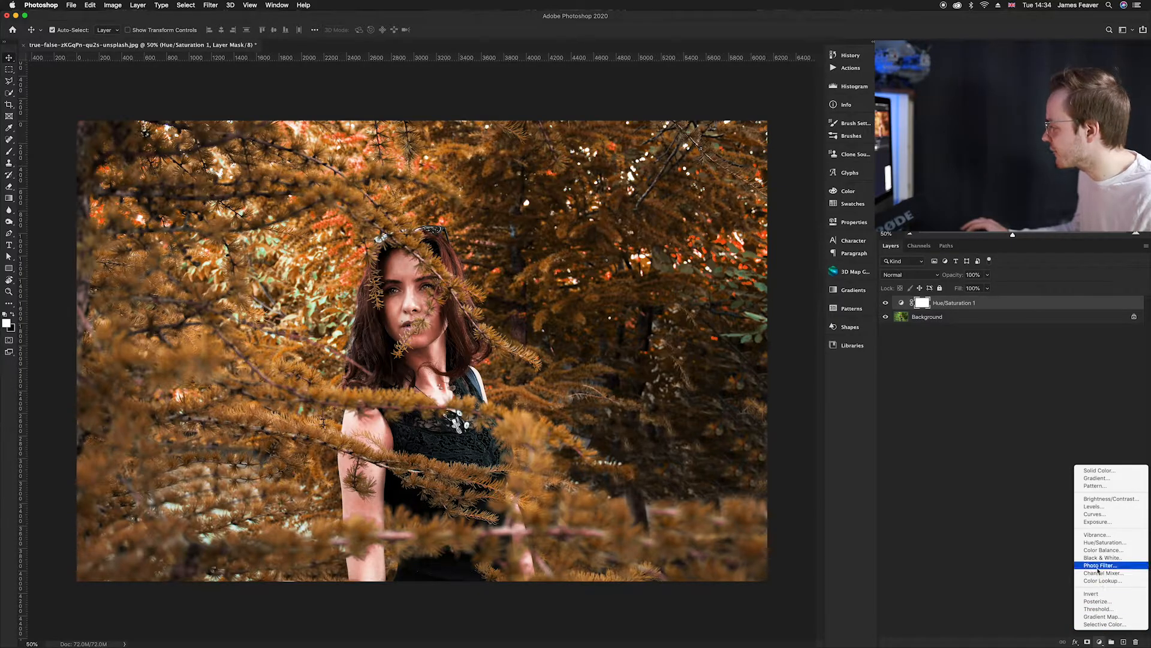
click(1099, 565)
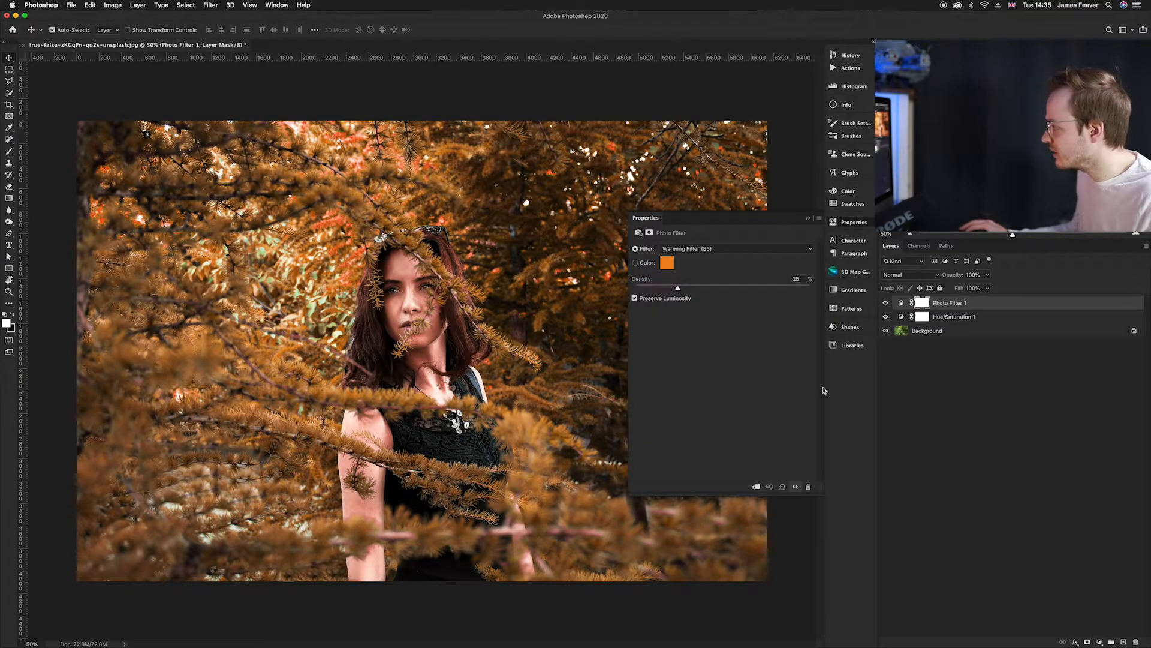
click(734, 248)
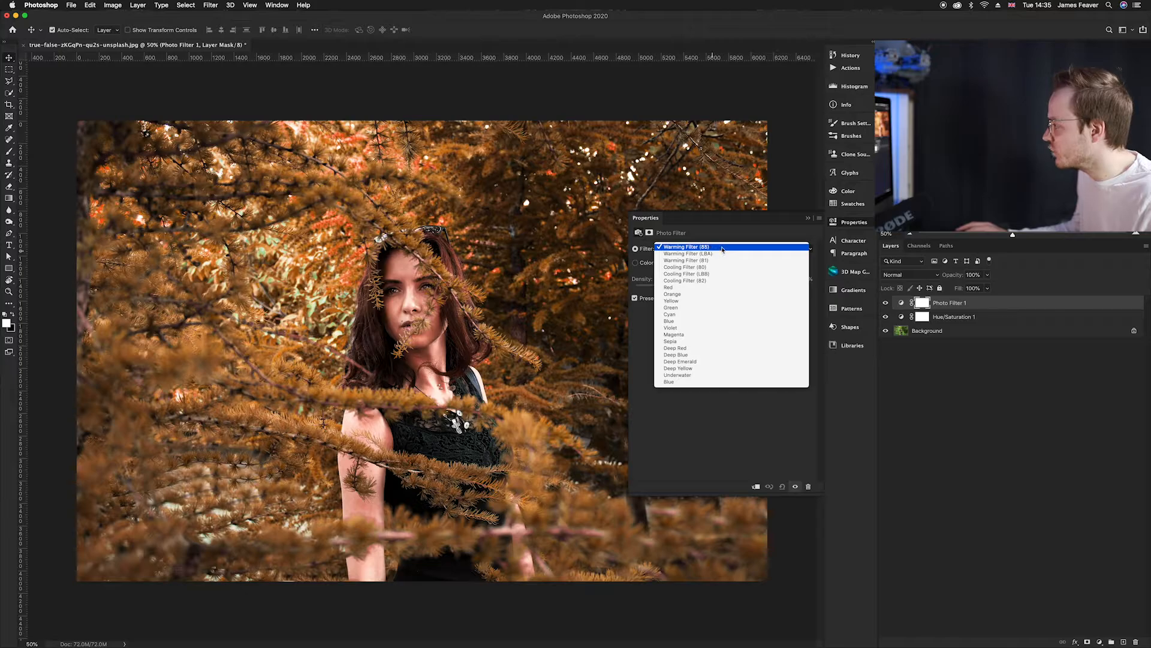
mouse_move(689, 253)
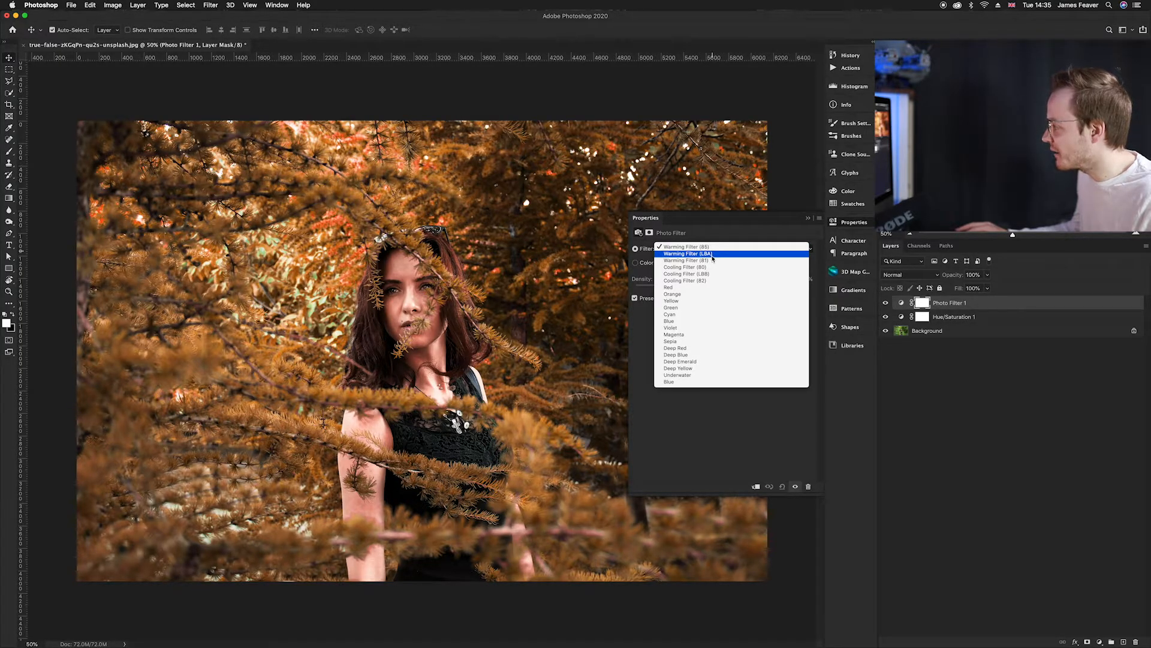
click(687, 253)
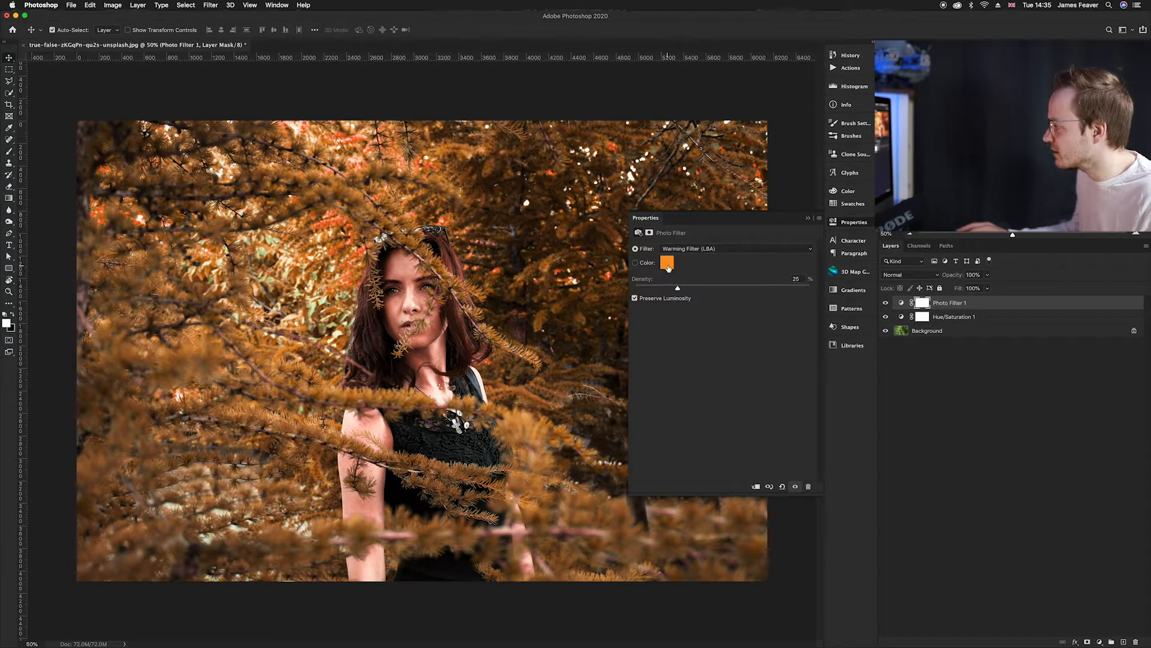
click(667, 263)
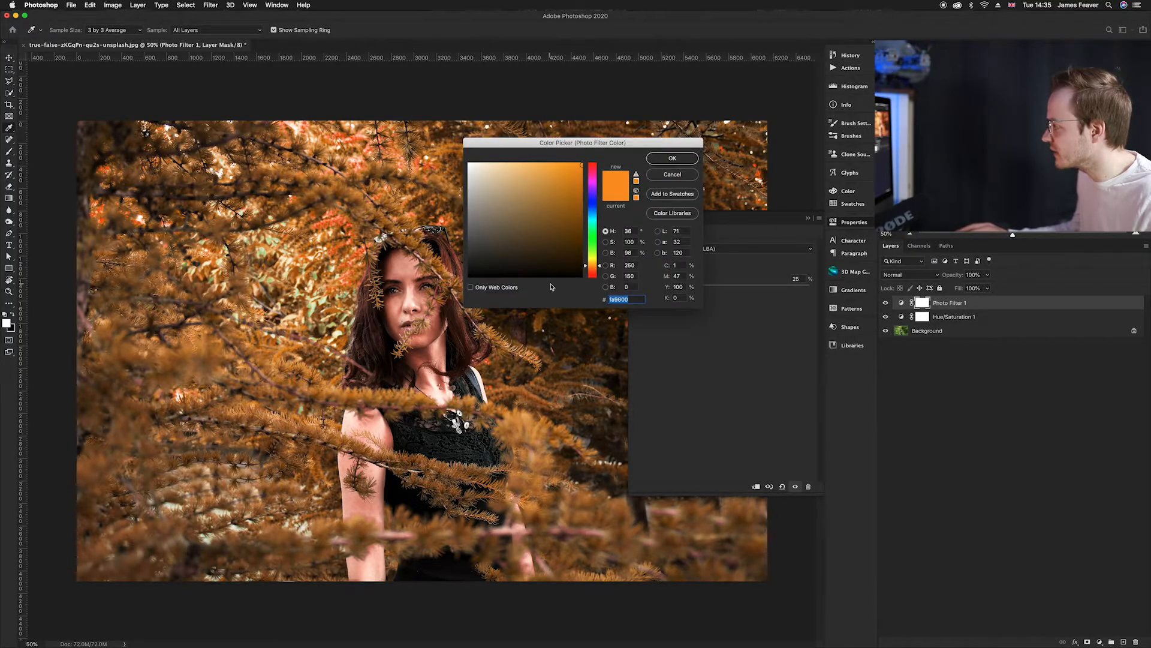
Step: Give the Photo Filter a custom orange colour at 25% density
click(496, 177)
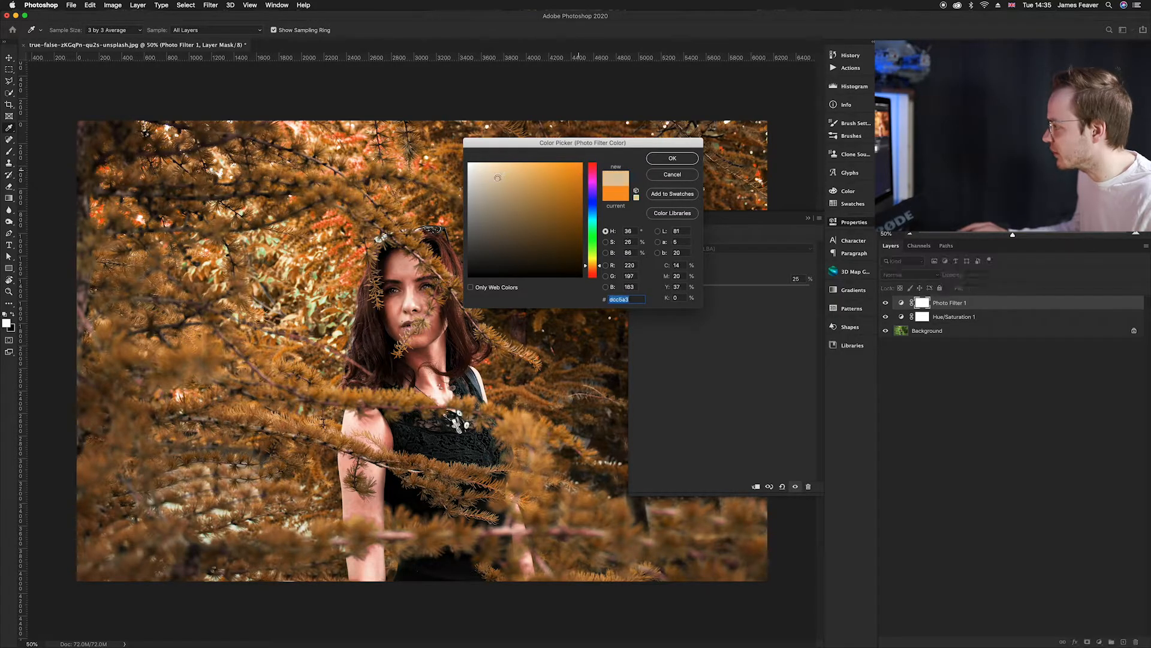
click(671, 158)
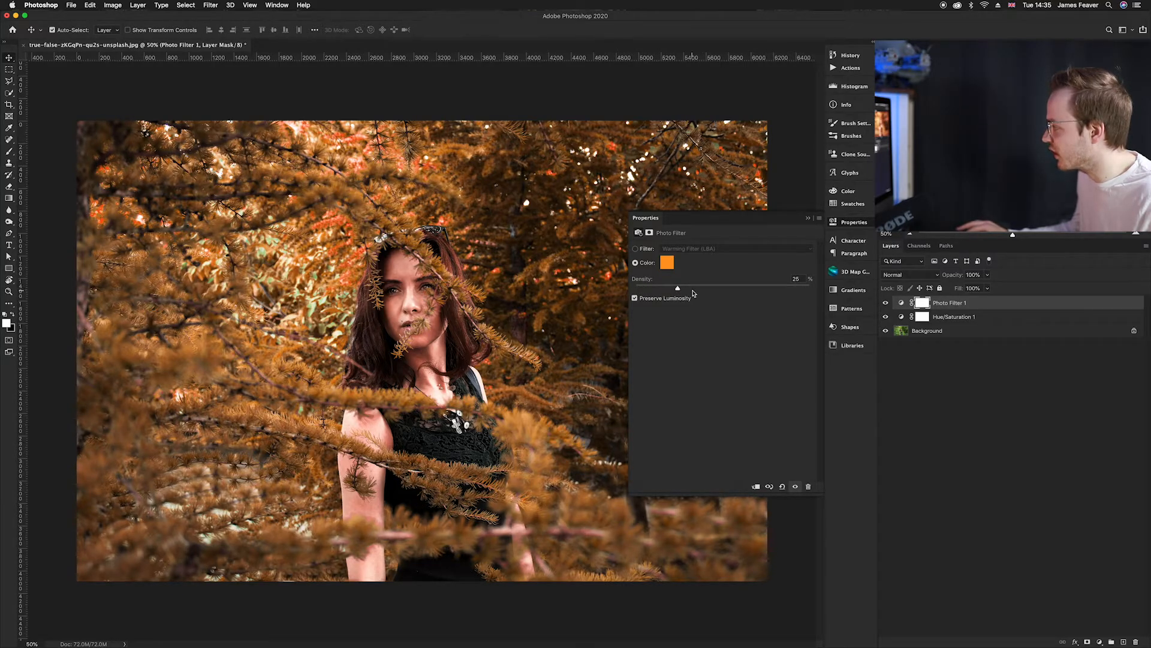
mouse_move(843, 228)
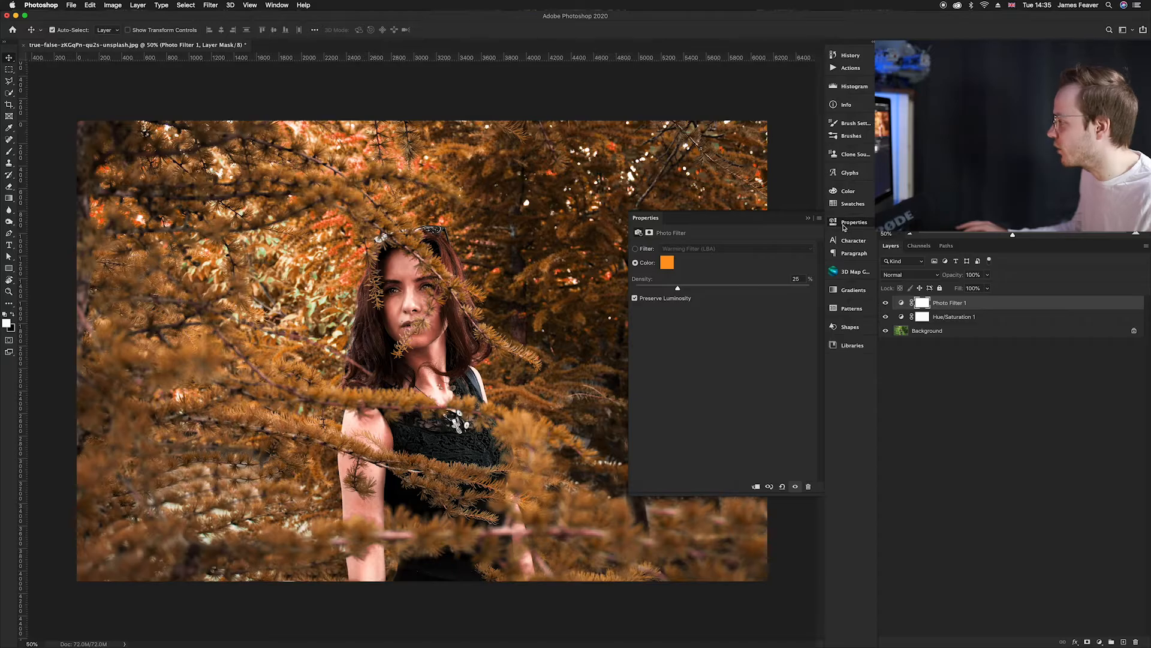